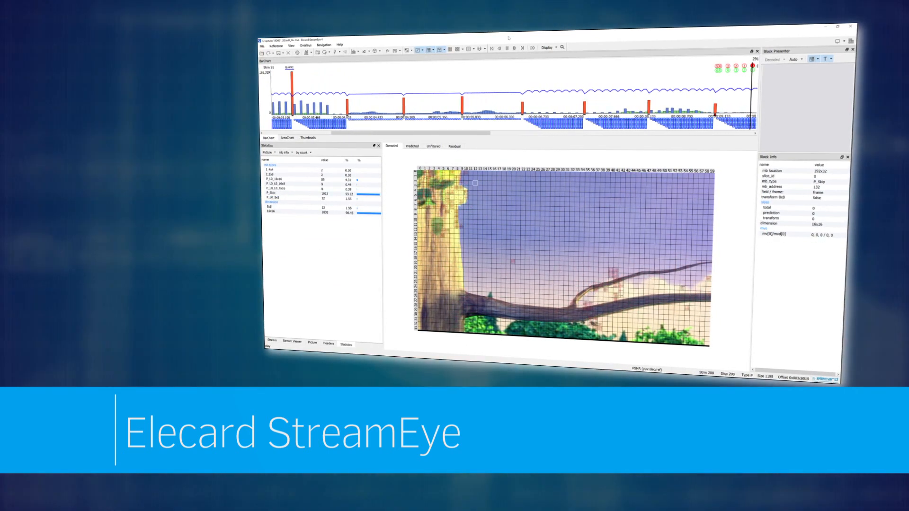
Turn on Reference Markers and DPB Occupancy for the bar chart and bring up macroblock statistics for frame 116.
click(502, 47)
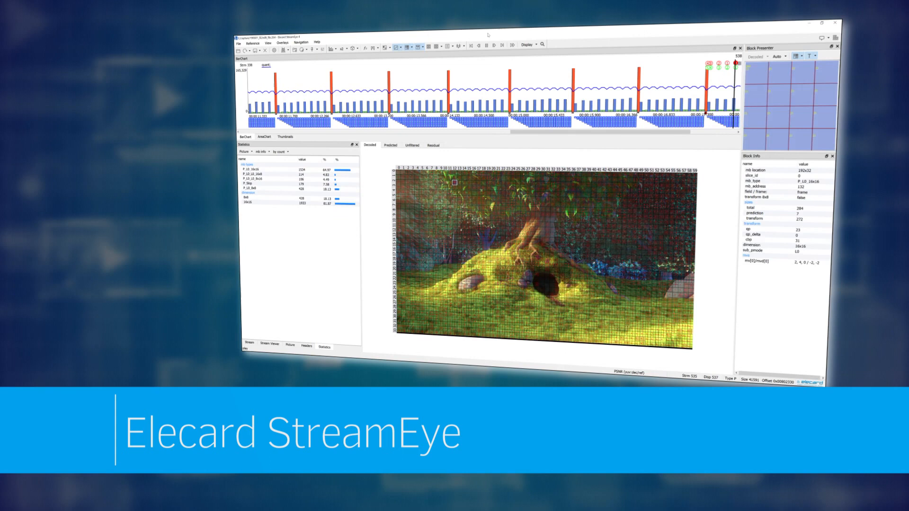
click(472, 43)
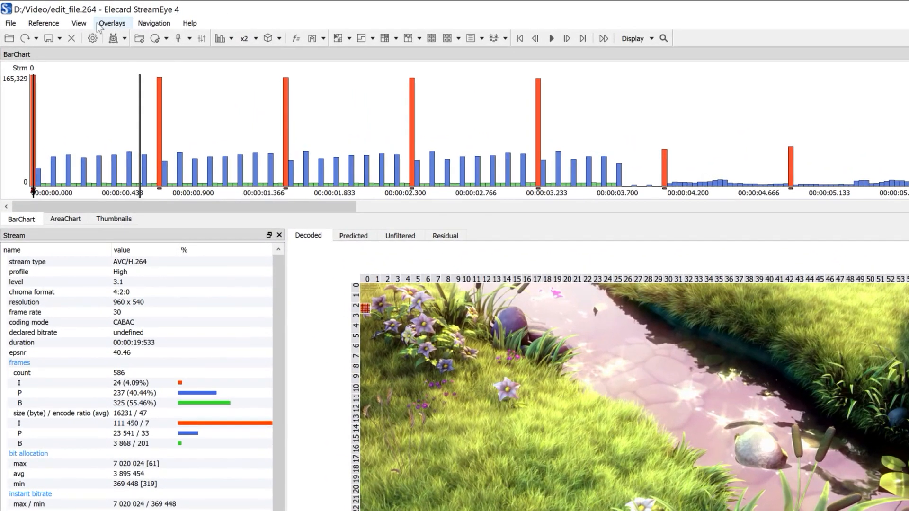
click(78, 22)
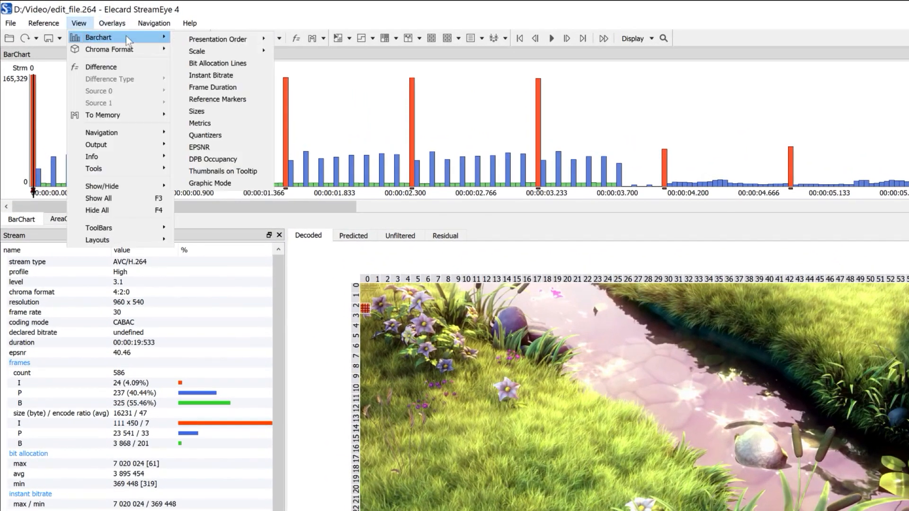
mouse_move(218, 100)
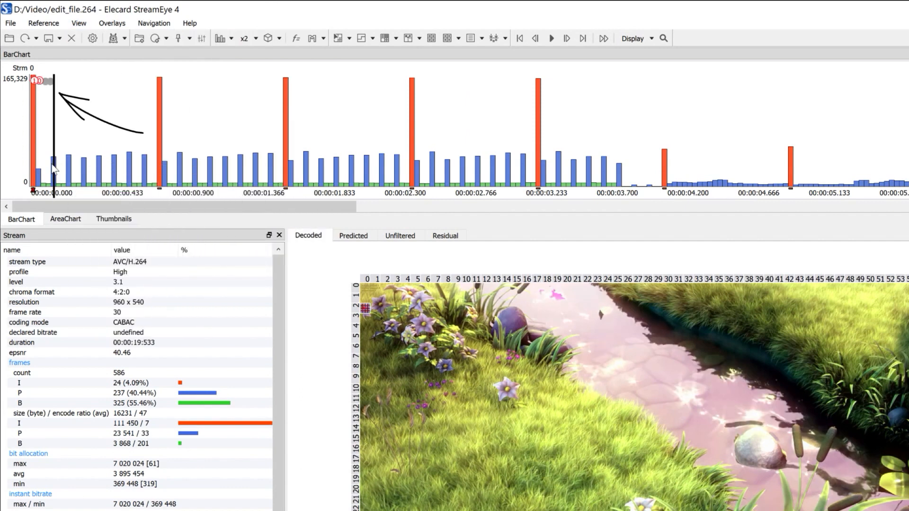
mouse_move(69, 168)
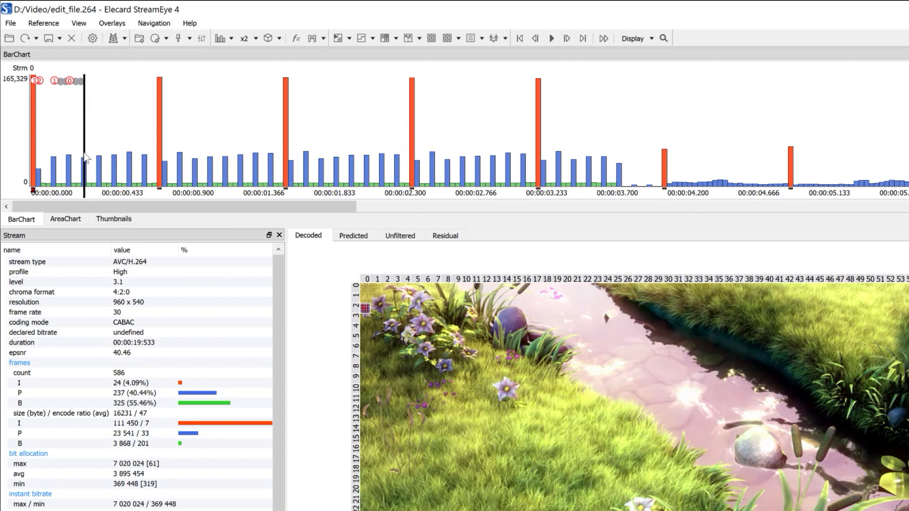
click(79, 22)
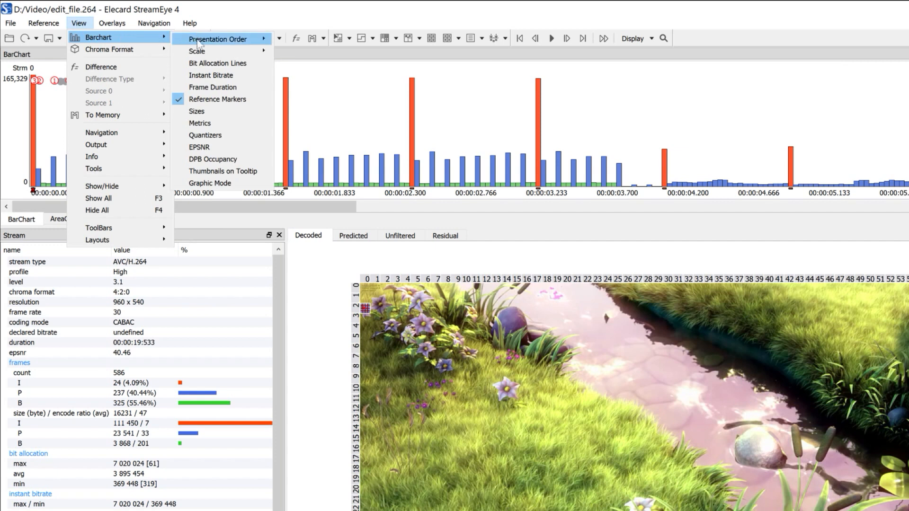
mouse_move(212, 159)
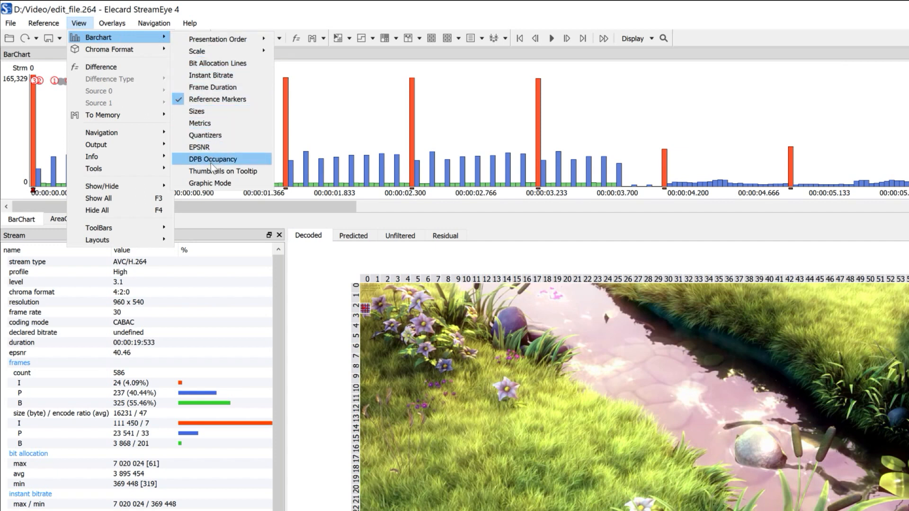
click(222, 170)
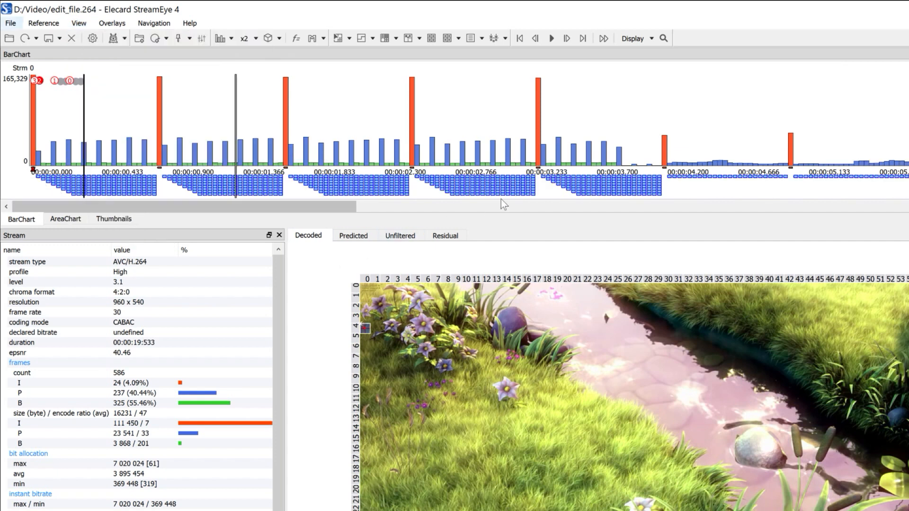
click(619, 144)
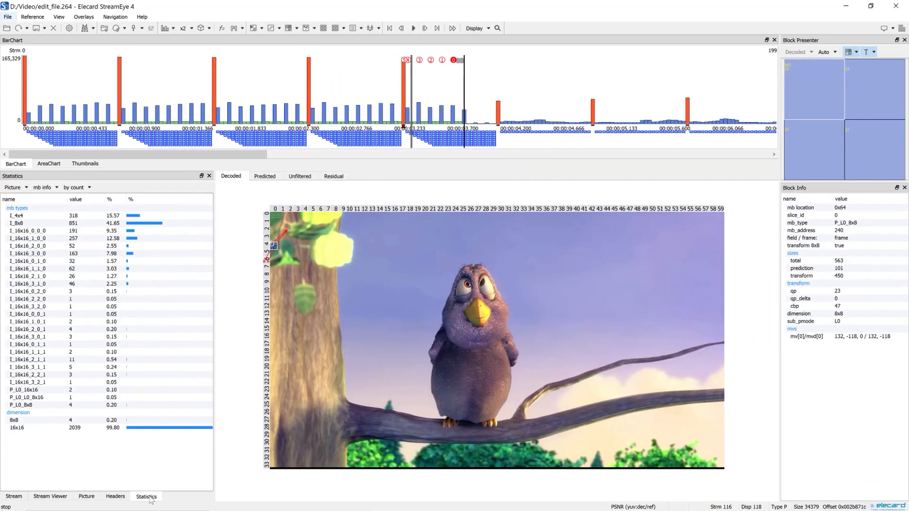
Review prediction statistics, return to mb type counts, and select I-frame 100 at 00:00:03.333.
click(43, 187)
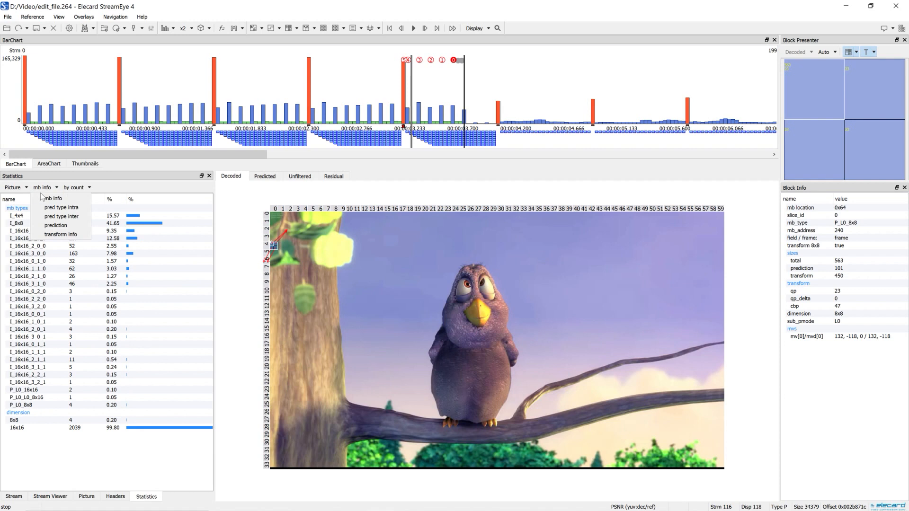
click(54, 225)
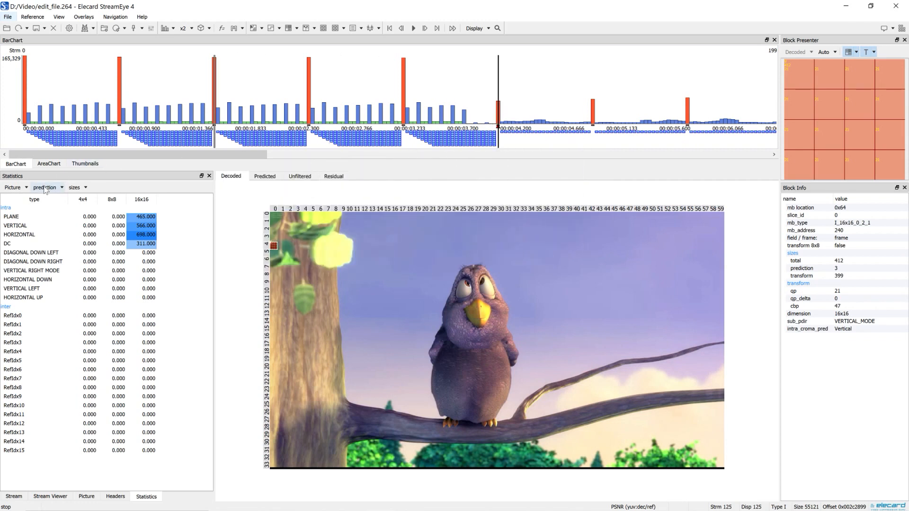
click(45, 186)
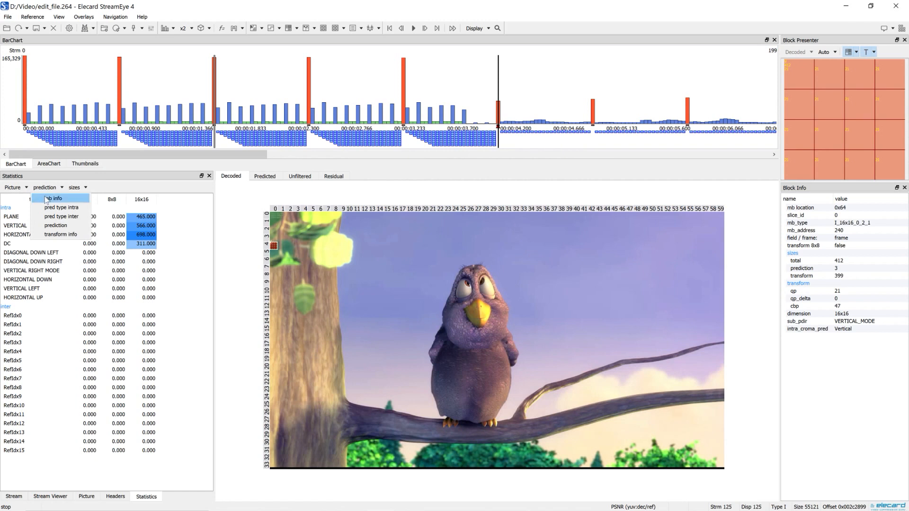
click(55, 198)
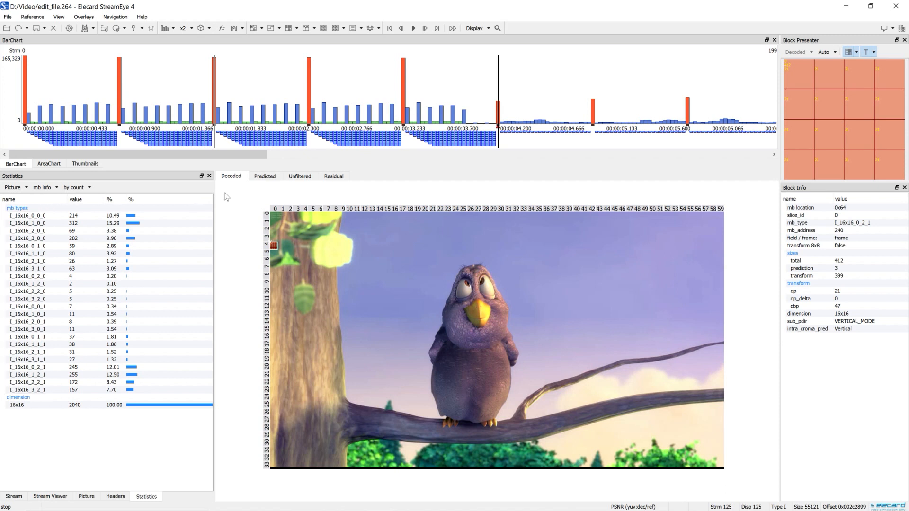
mouse_move(405, 122)
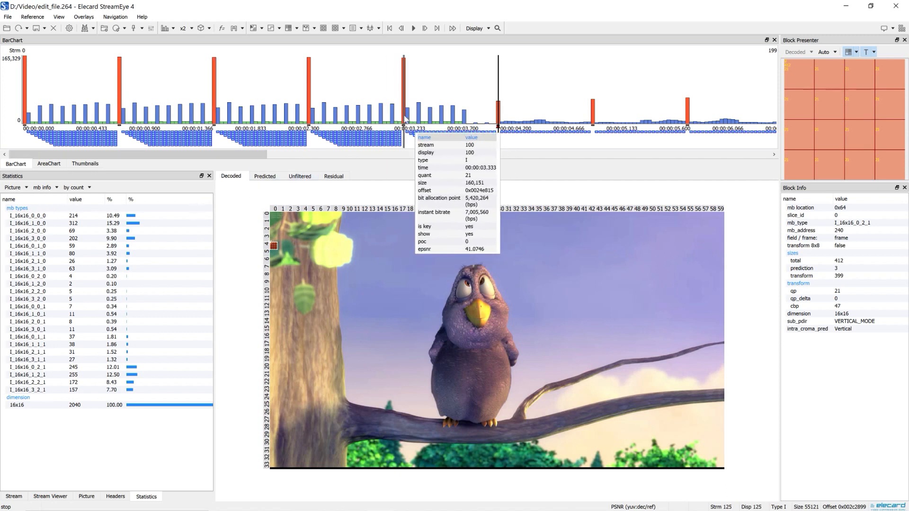
click(404, 93)
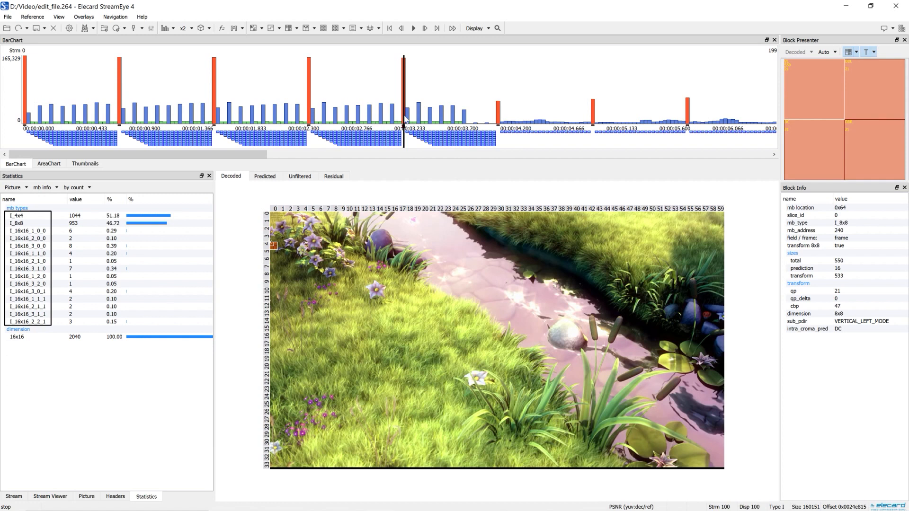
Inspect a macroblock, view intra luma prediction modes for the I-frame at 00:00:04.166, then select P-frame 146.
click(492, 224)
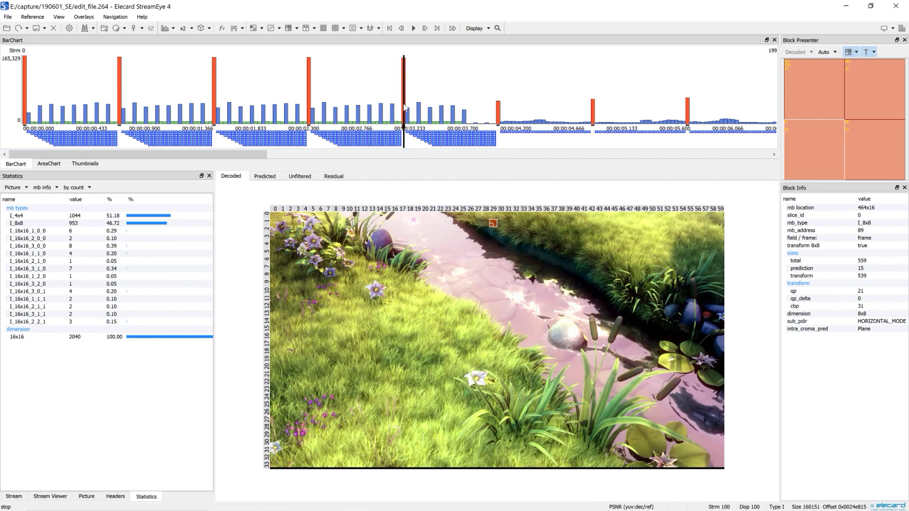
mouse_move(496, 113)
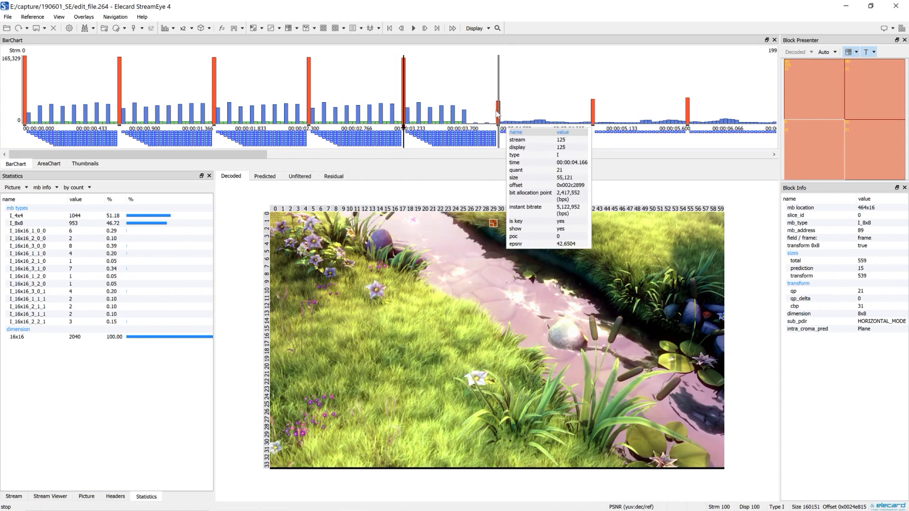
click(495, 87)
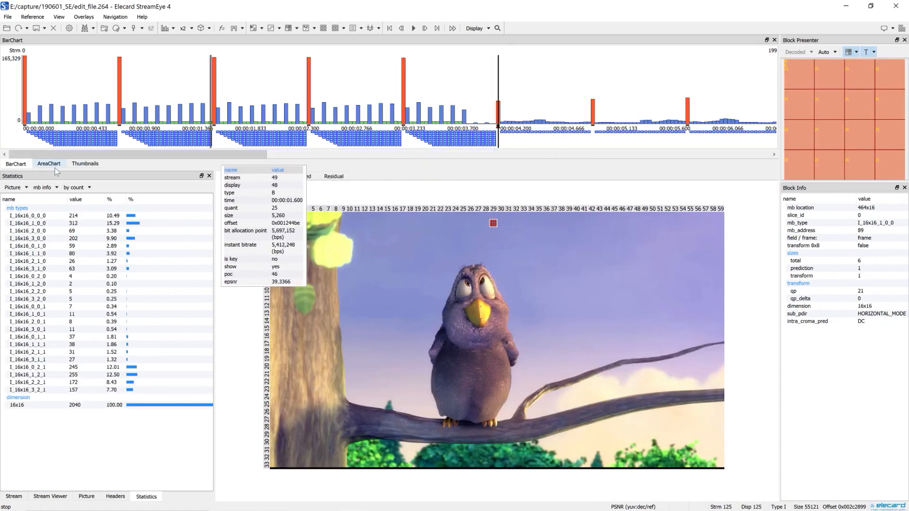
click(45, 187)
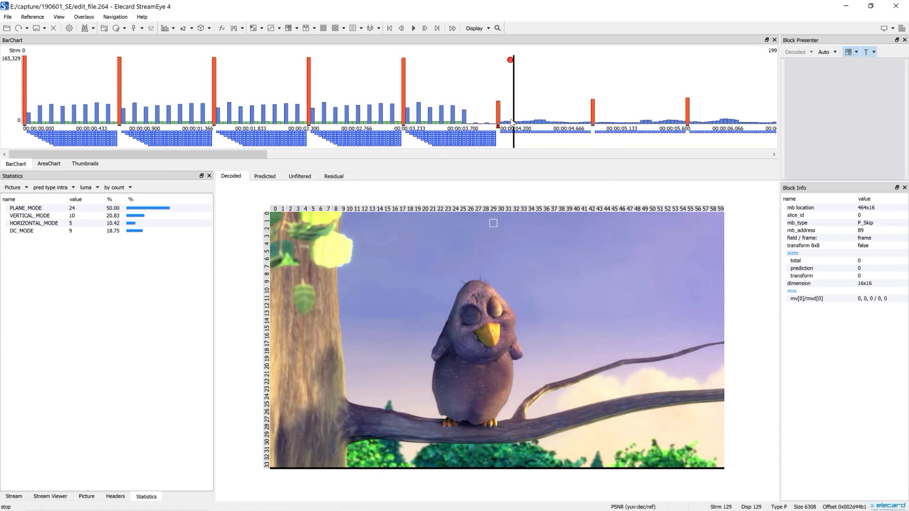
click(484, 109)
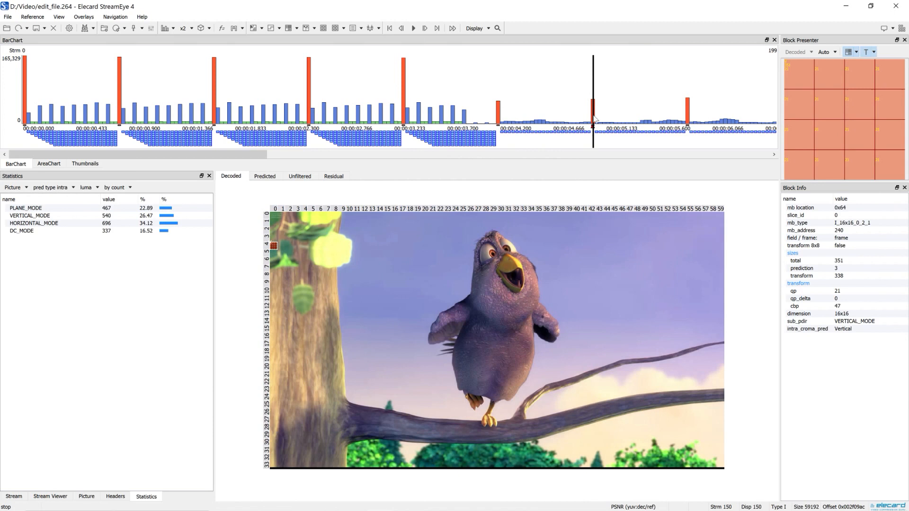
click(307, 28)
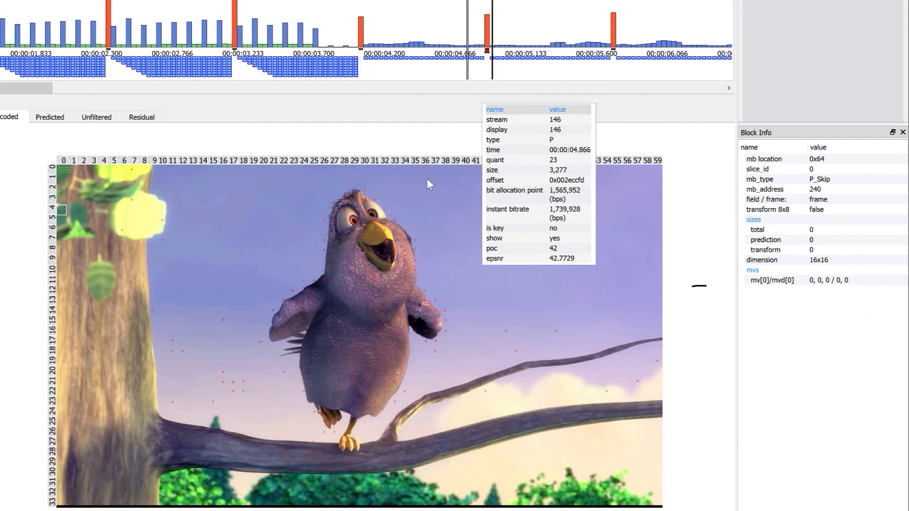
Read motion vectors of macroblocks on the bird's eye, beak and body in a P-frame.
click(344, 232)
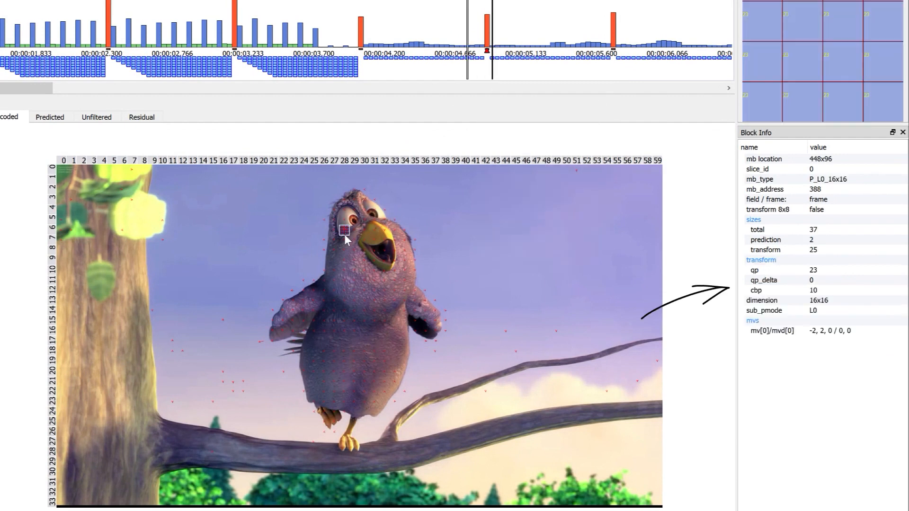
click(364, 240)
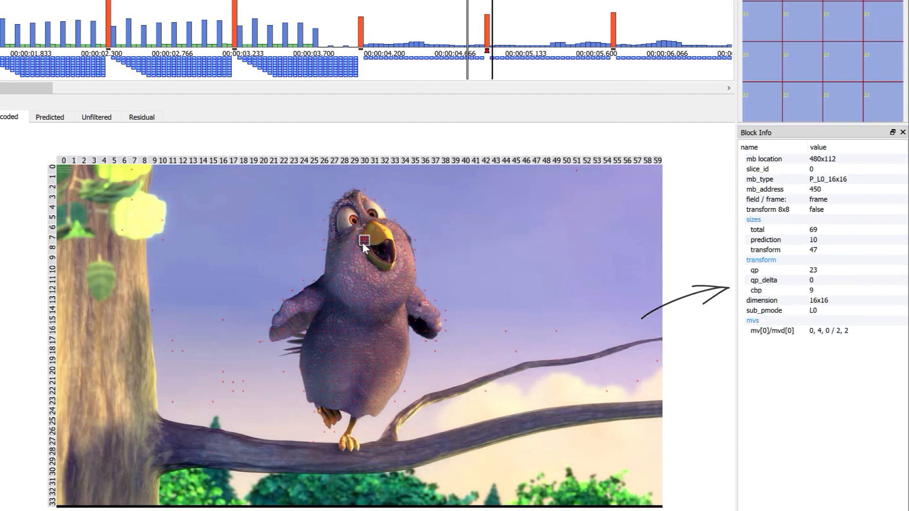
click(373, 262)
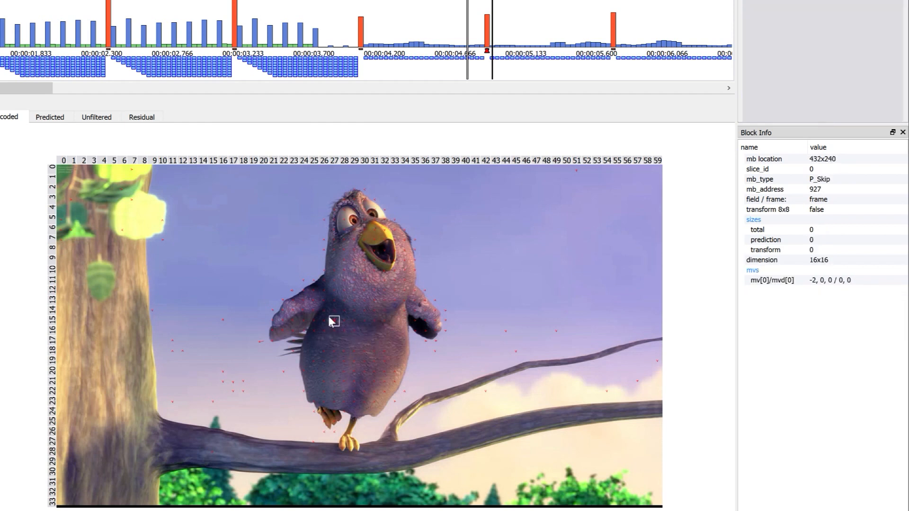
Select the P-frame near 00:00:03.700 and read motion vectors of macroblocks along the brook bank.
click(311, 311)
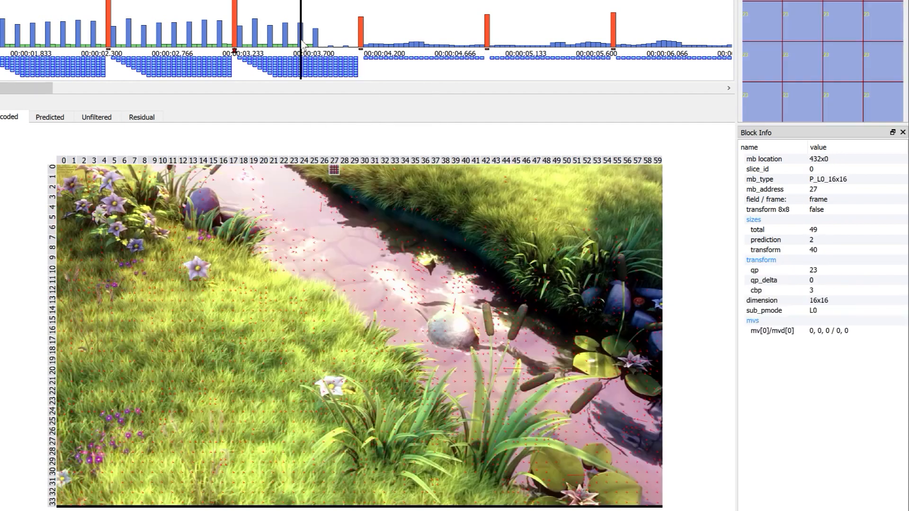
click(273, 240)
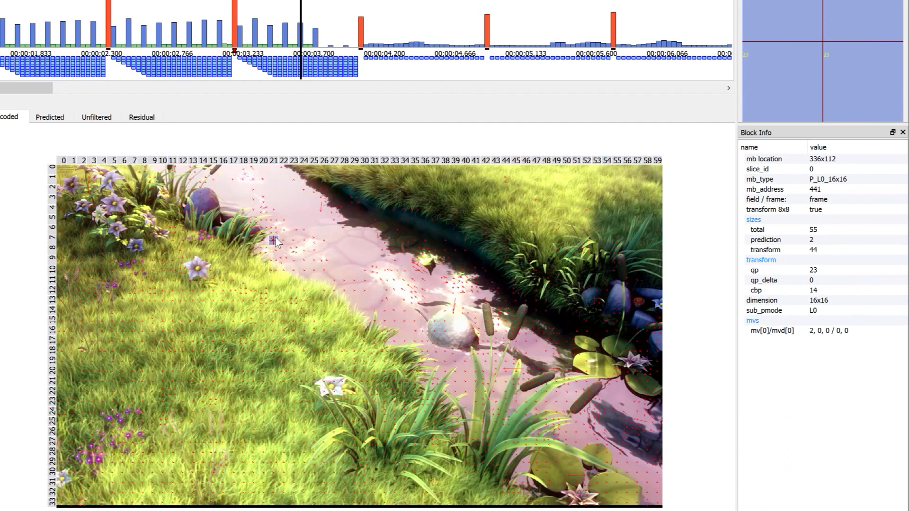
click(284, 259)
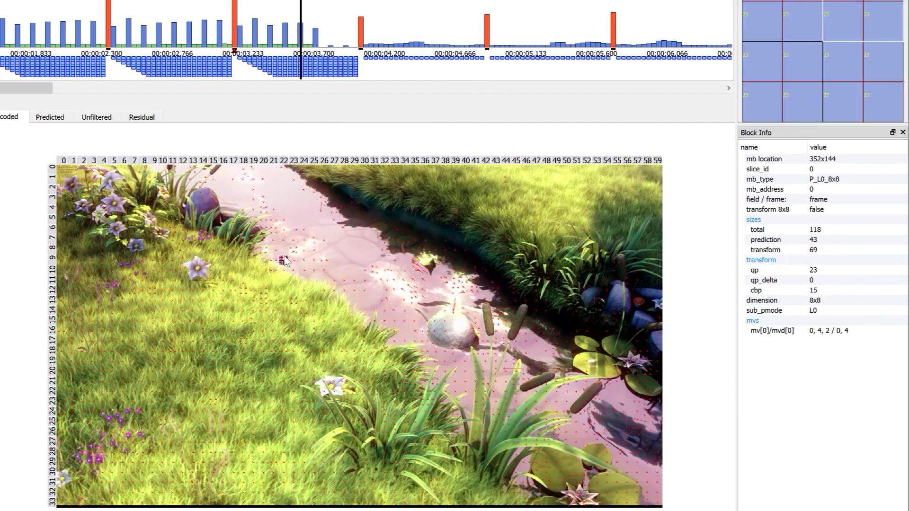
click(283, 260)
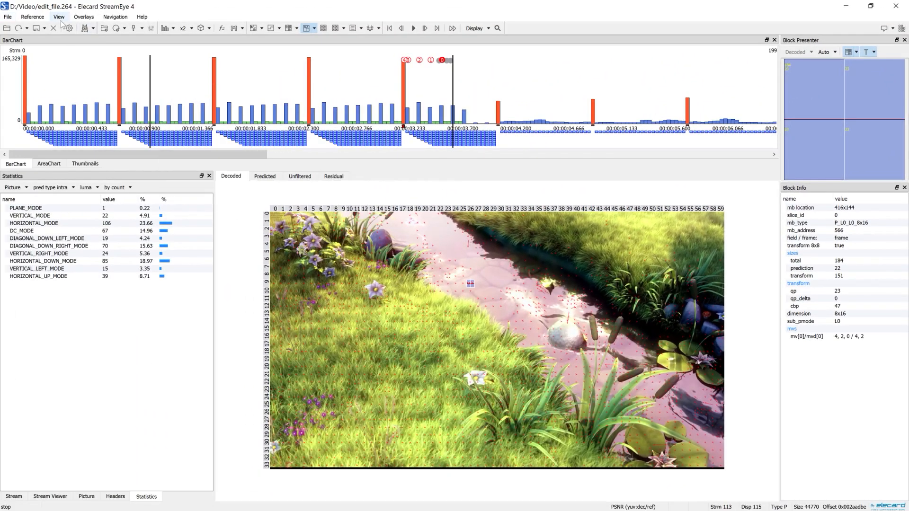
Overlay the Quantizers curve on the bar chart via View > Barchart.
click(58, 16)
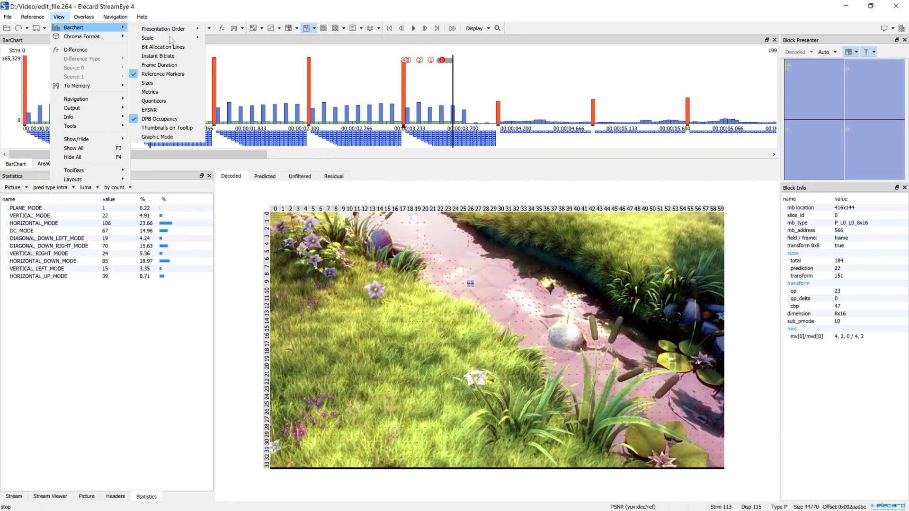
click(154, 101)
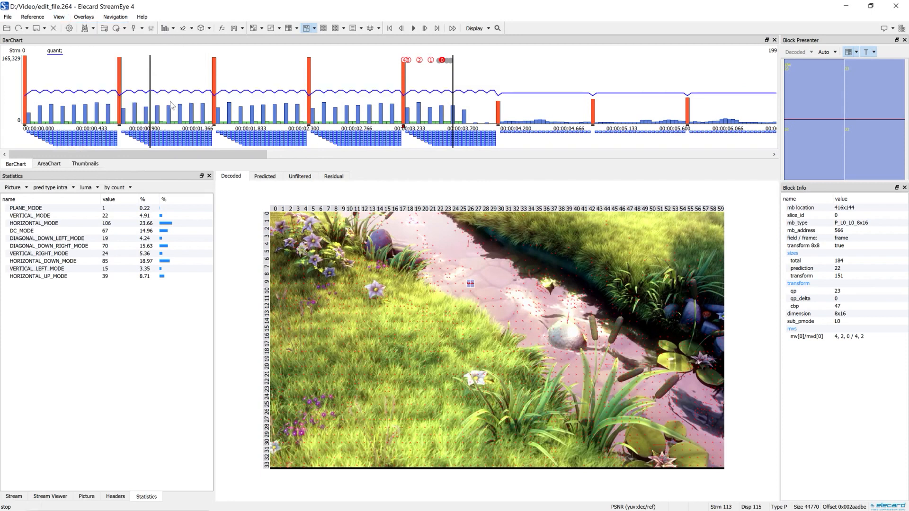